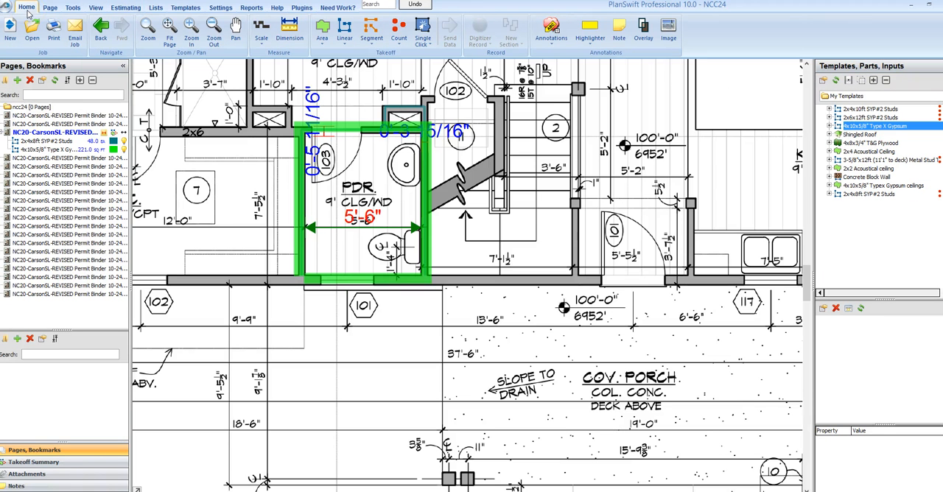
mouse_move(118, 37)
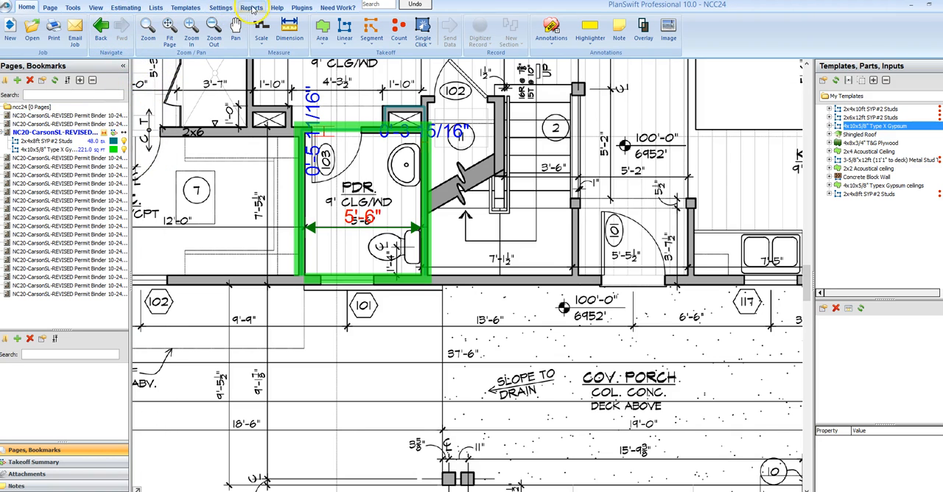
- Preview the All Items (by Type, by Folder) report totalling $157.97
left_click(251, 7)
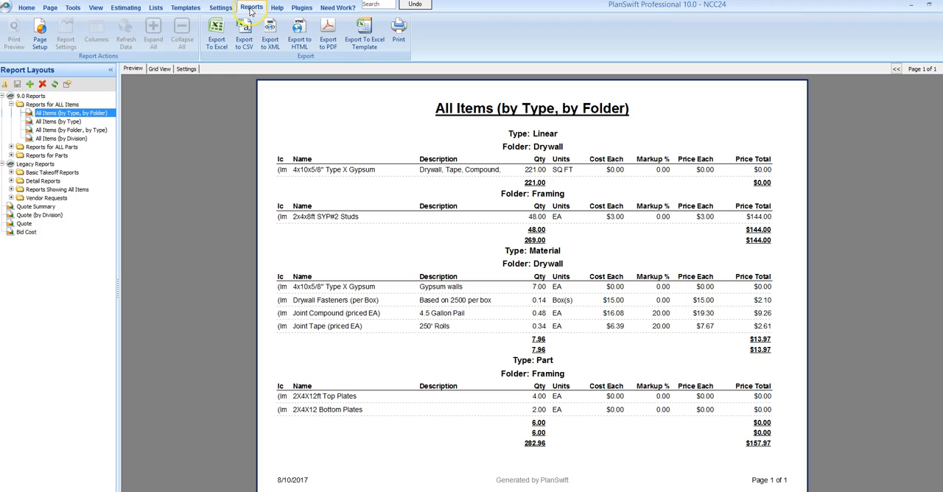
mouse_move(324, 179)
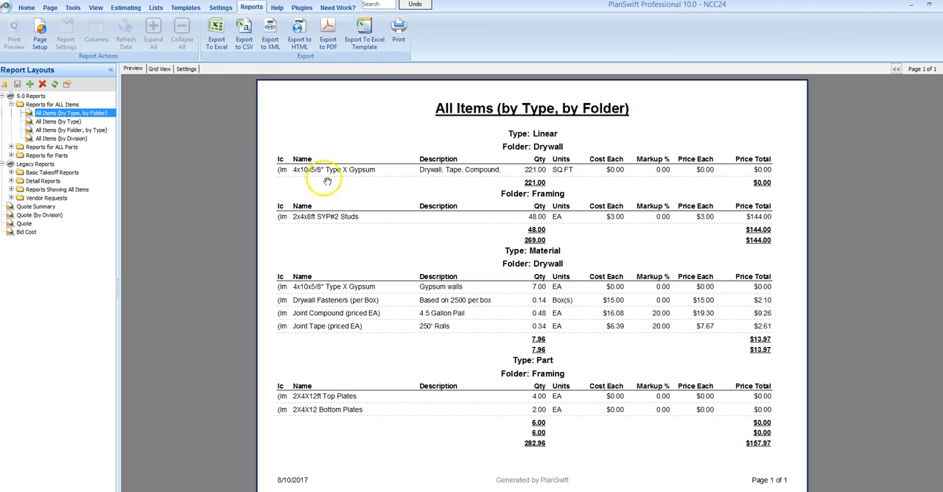
mouse_move(518, 287)
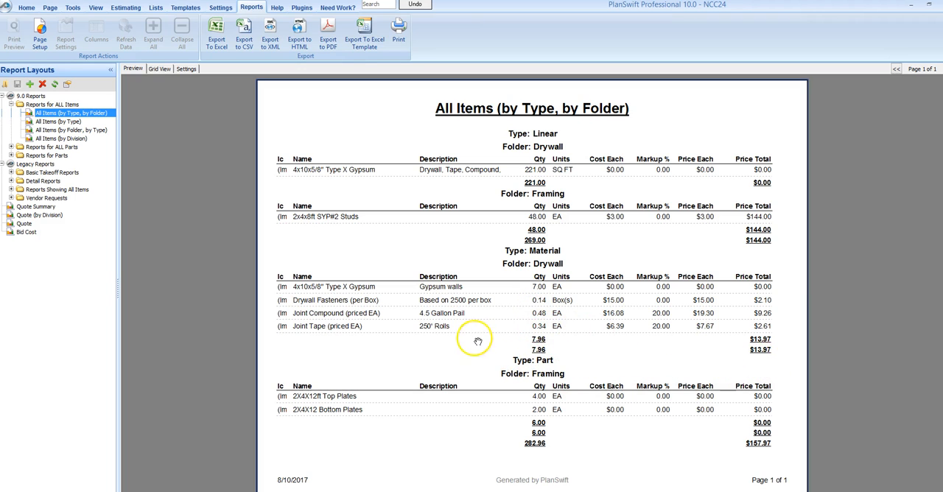
mouse_move(383, 348)
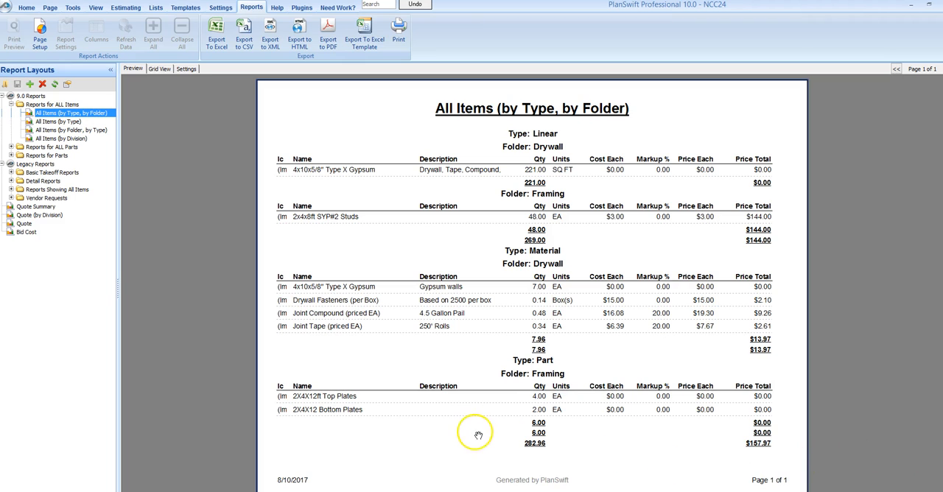
mouse_move(267, 282)
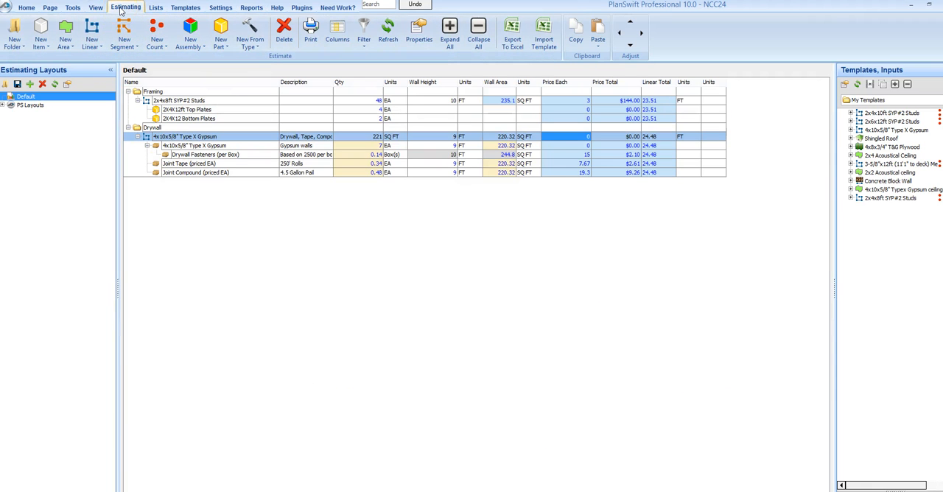
left_click(206, 109)
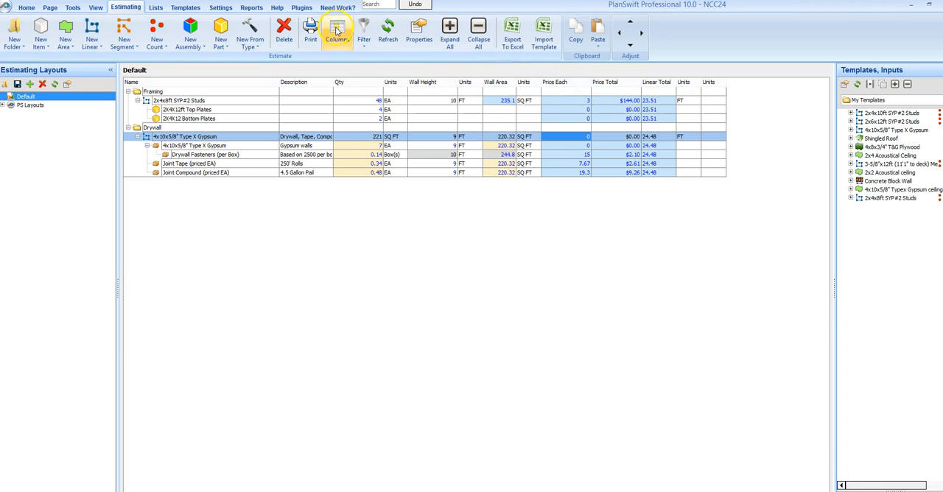
- Add a new estimate column named Color with Text data type
left_click(334, 33)
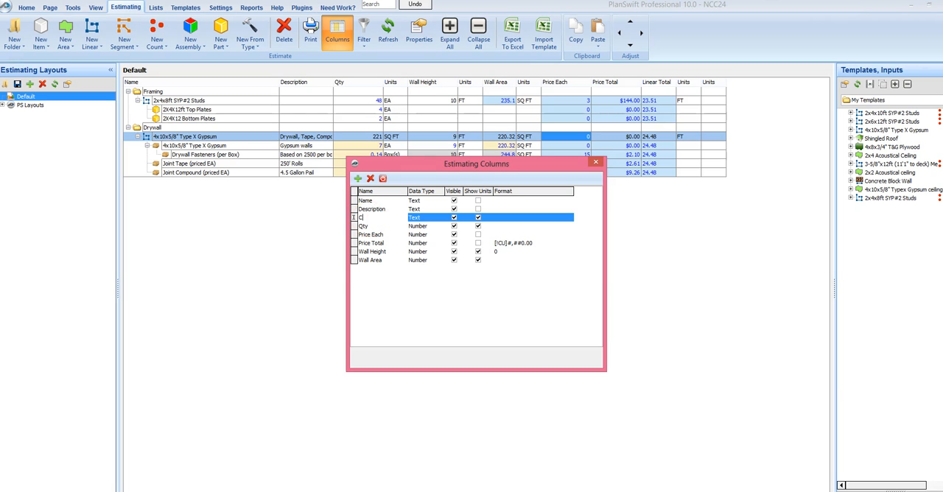
type("Color")
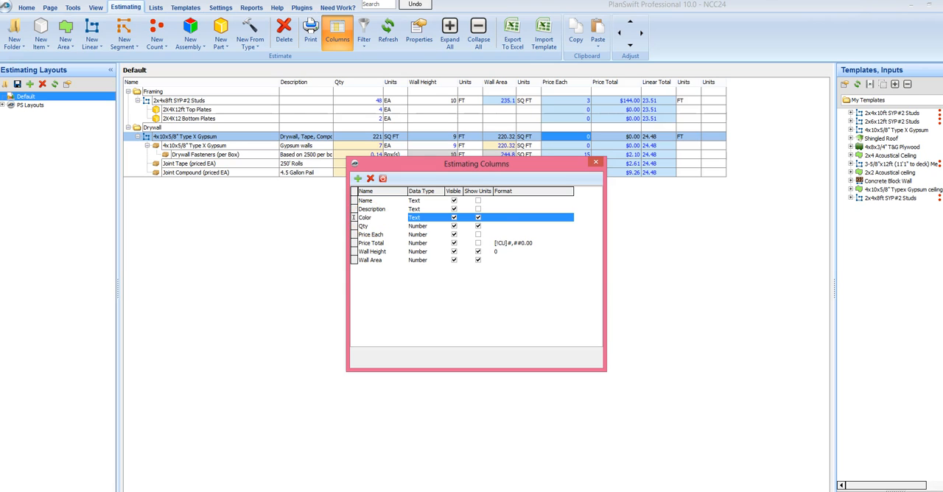
left_click(478, 217)
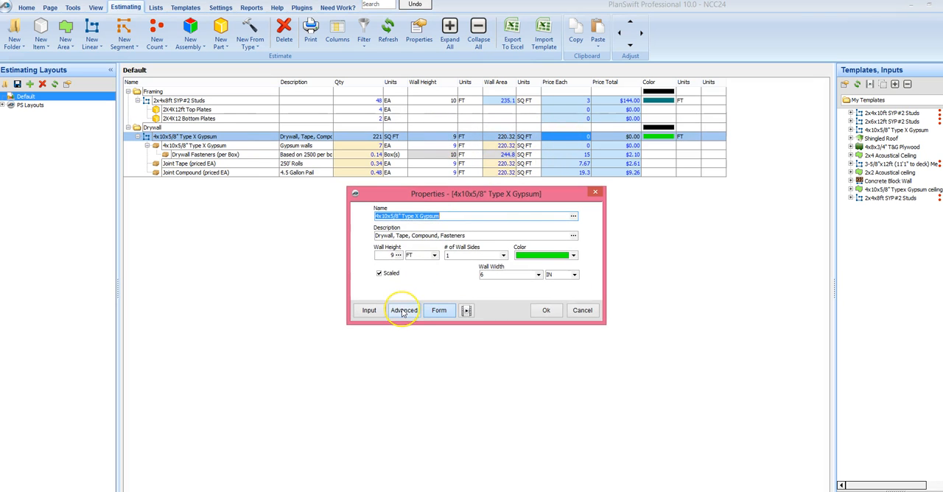
- Set the 4x10x5/8" Type X Gypsum item's Cost Each to 0.70 via Advanced properties
left_click(403, 310)
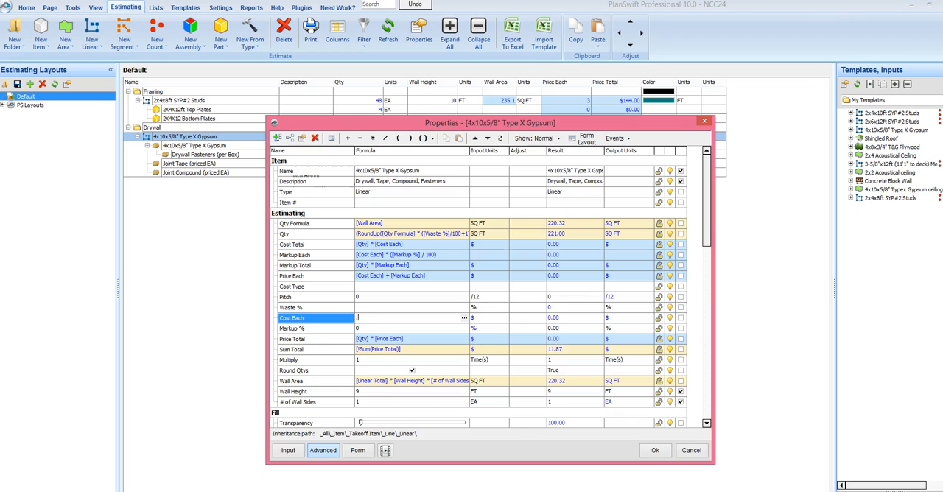
type(".70")
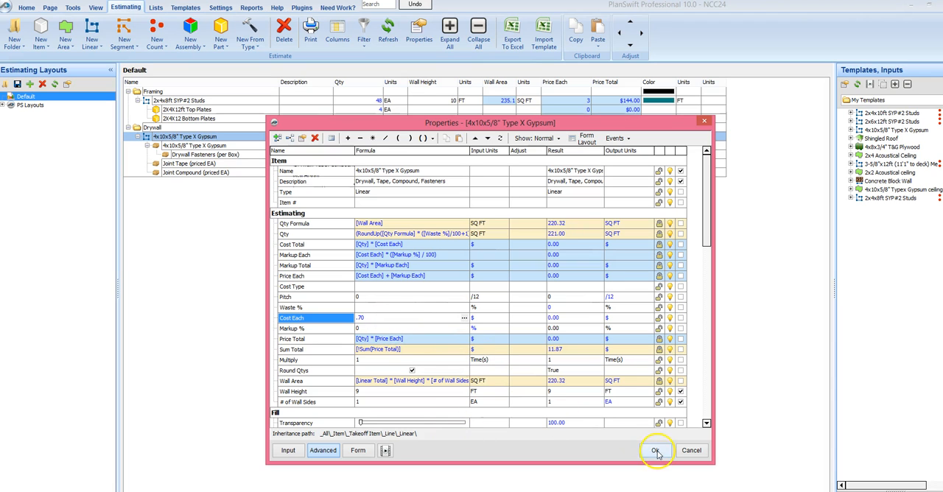
left_click(657, 450)
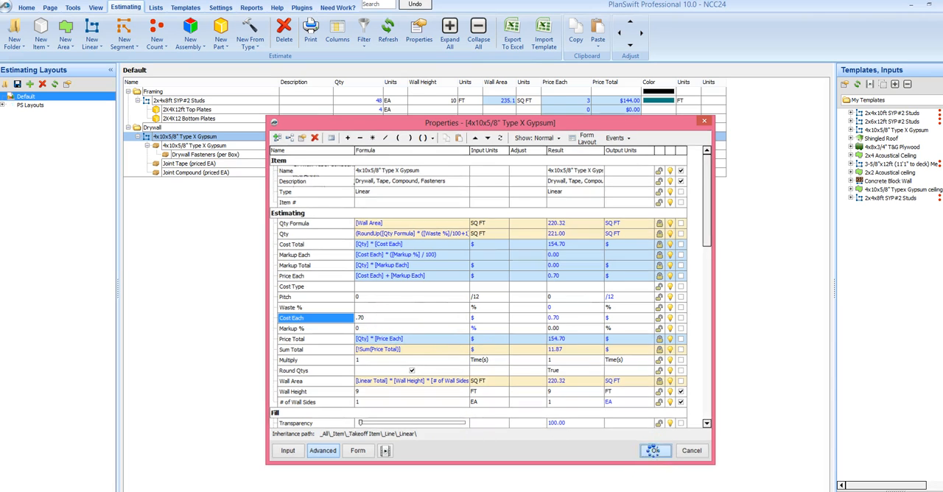
- Price the Gypsum walls part at 15 each, giving a $105.00 total
left_click(656, 451)
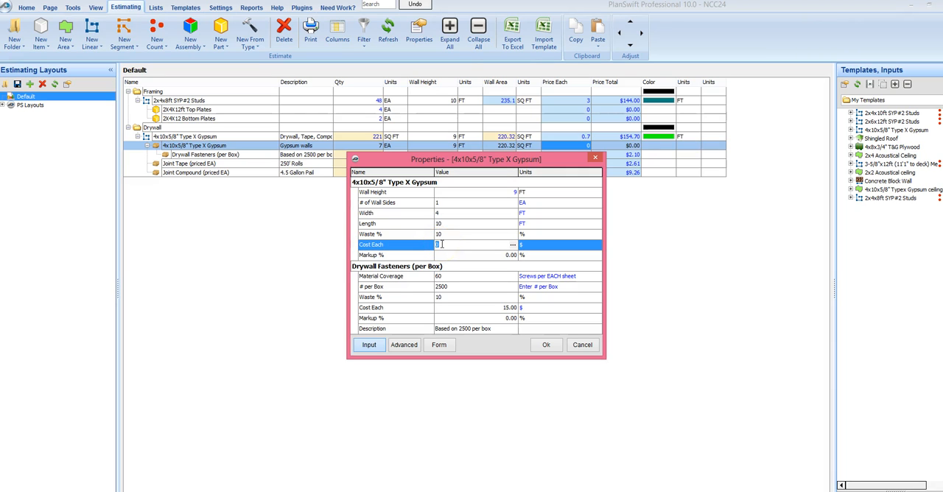
type("15")
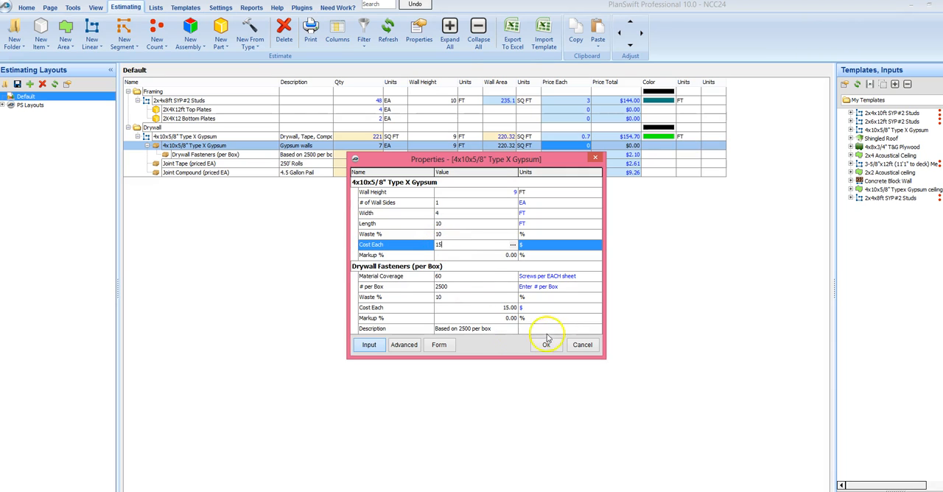
left_click(546, 345)
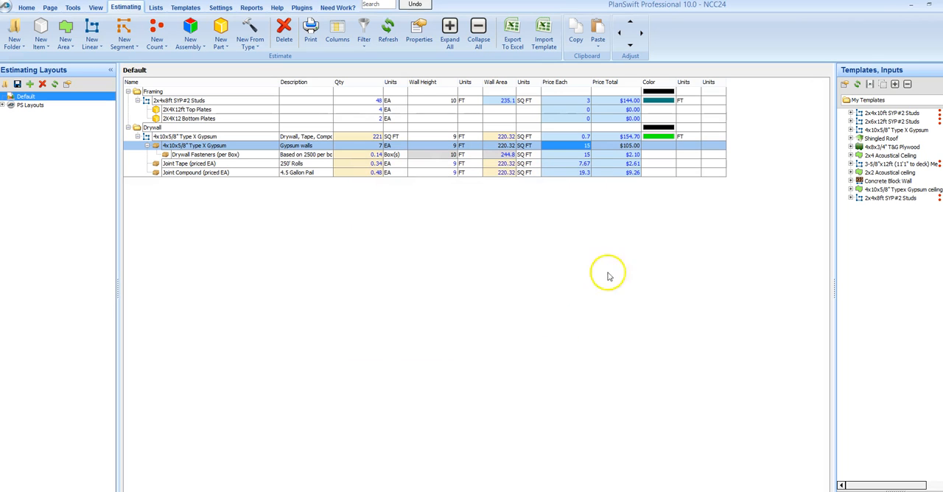
mouse_move(553, 153)
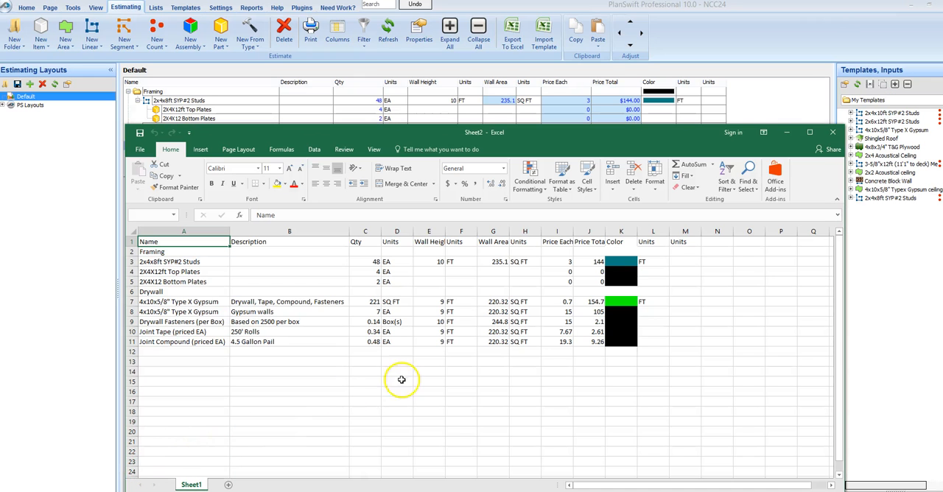
mouse_move(463, 362)
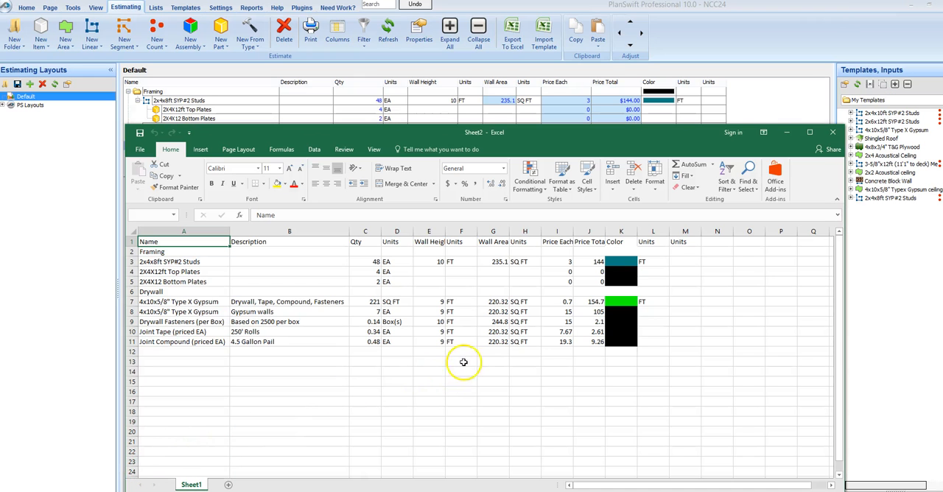
mouse_move(530, 337)
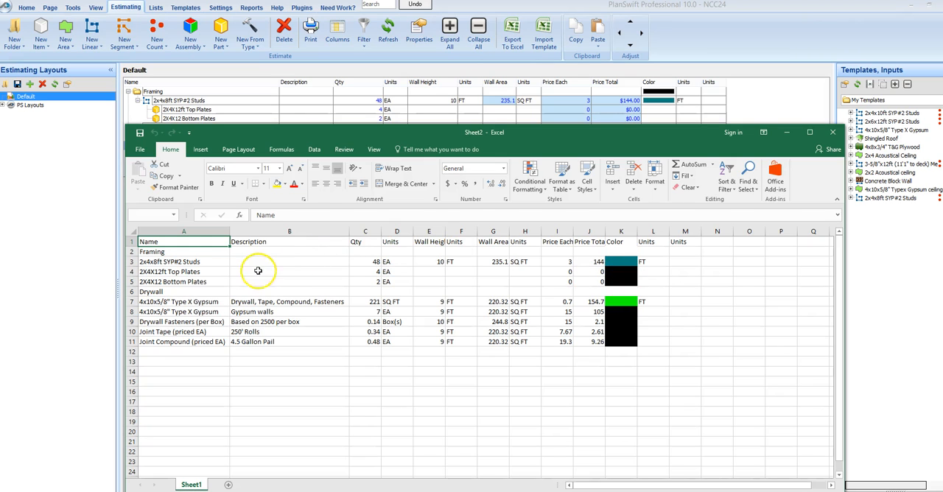
mouse_move(309, 290)
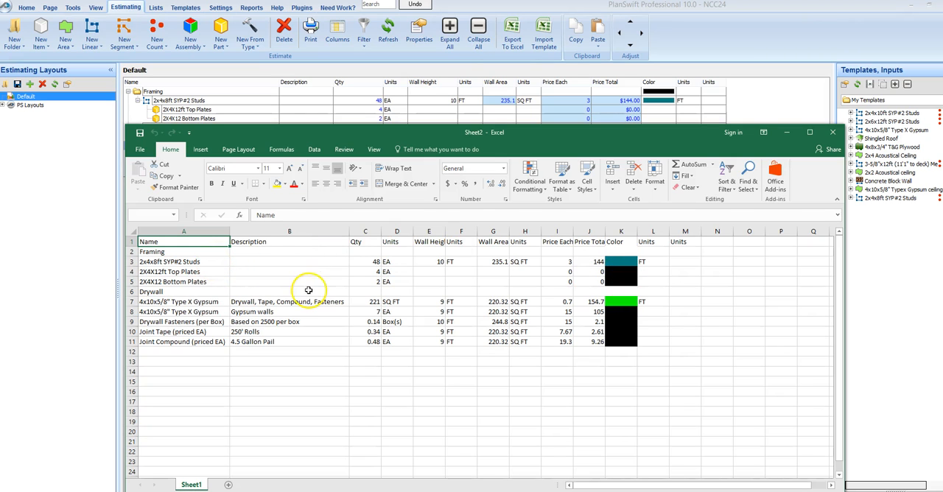
mouse_move(304, 291)
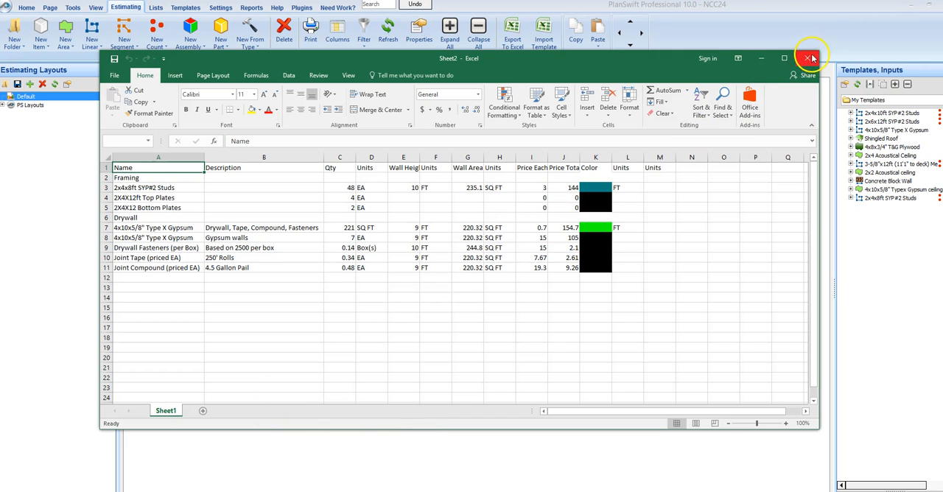
- Close the exported Excel spreadsheet, choosing Don't Save
left_click(812, 57)
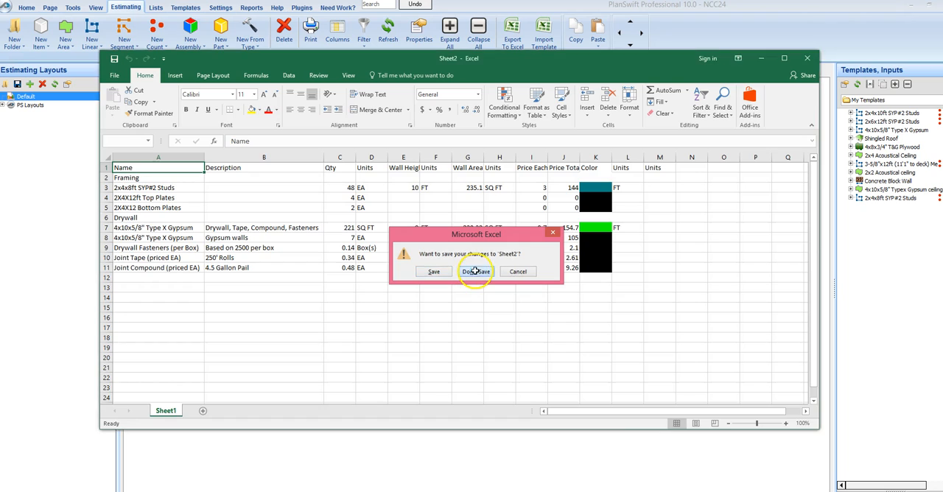
left_click(475, 271)
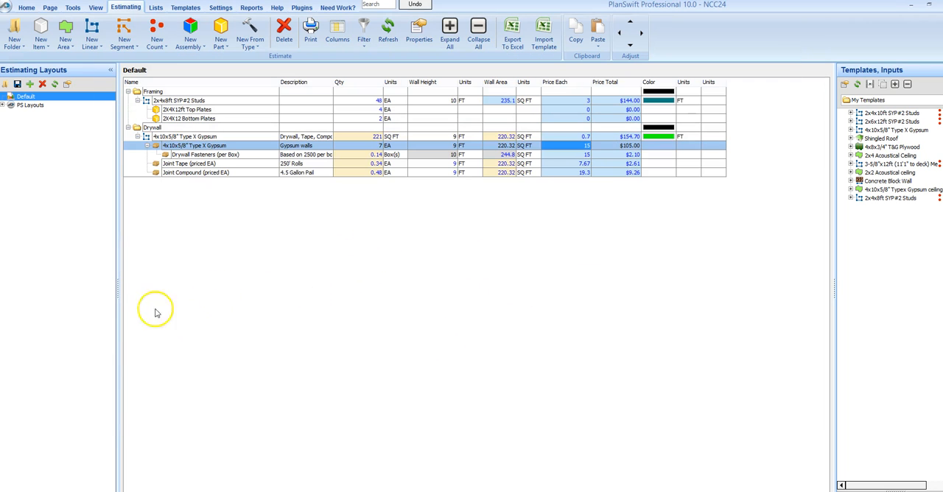
mouse_move(35, 460)
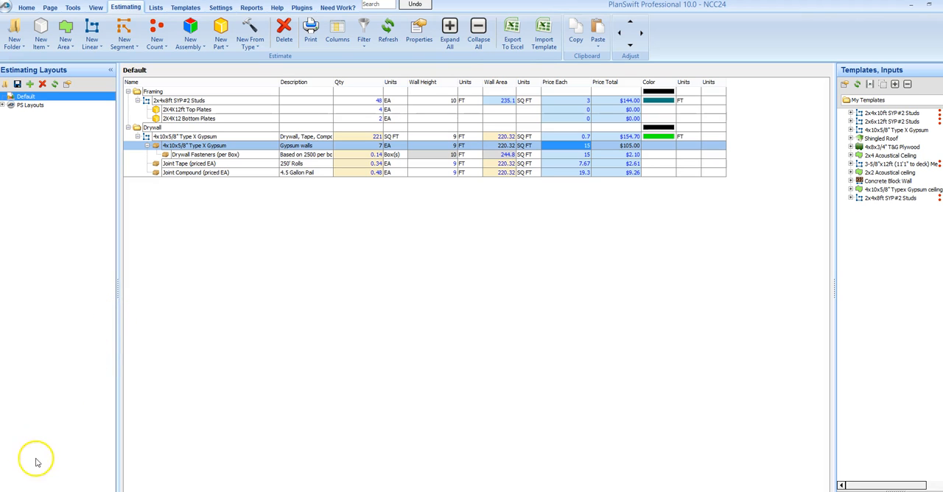